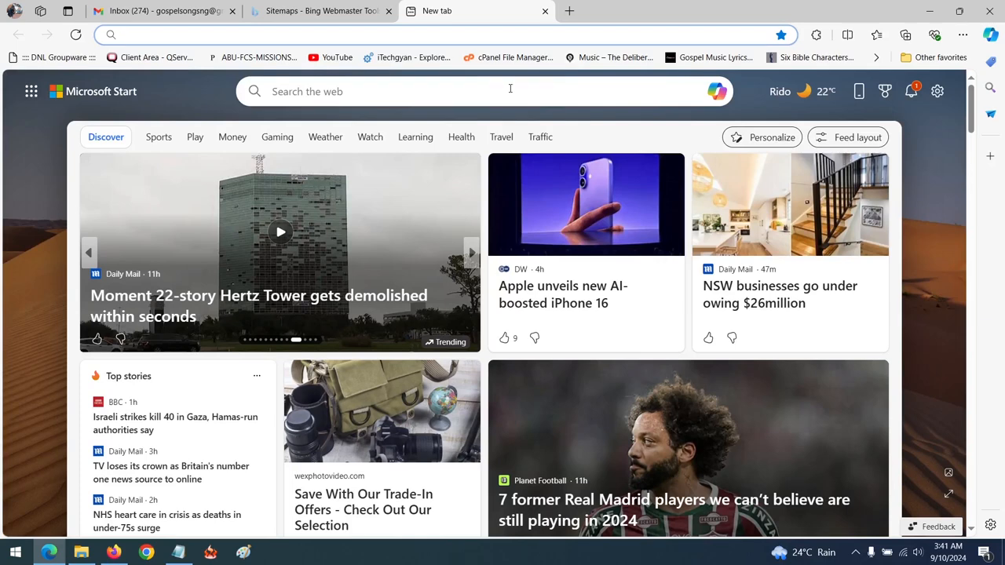
# - Open Edge's Settings page, landing on the Profiles section for the personal profile
pyautogui.click(471, 251)
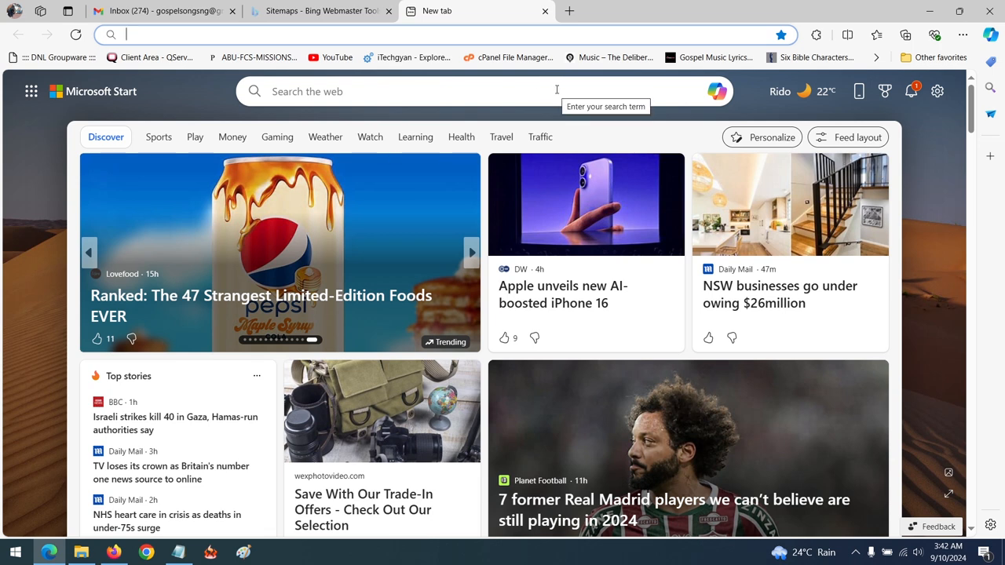
pyautogui.moveTo(765, 63)
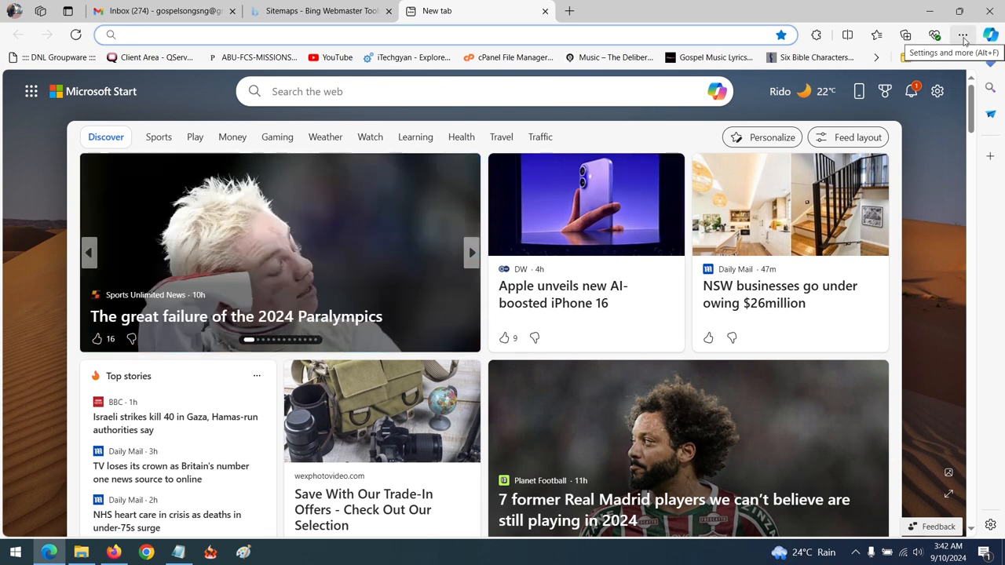
pyautogui.click(964, 35)
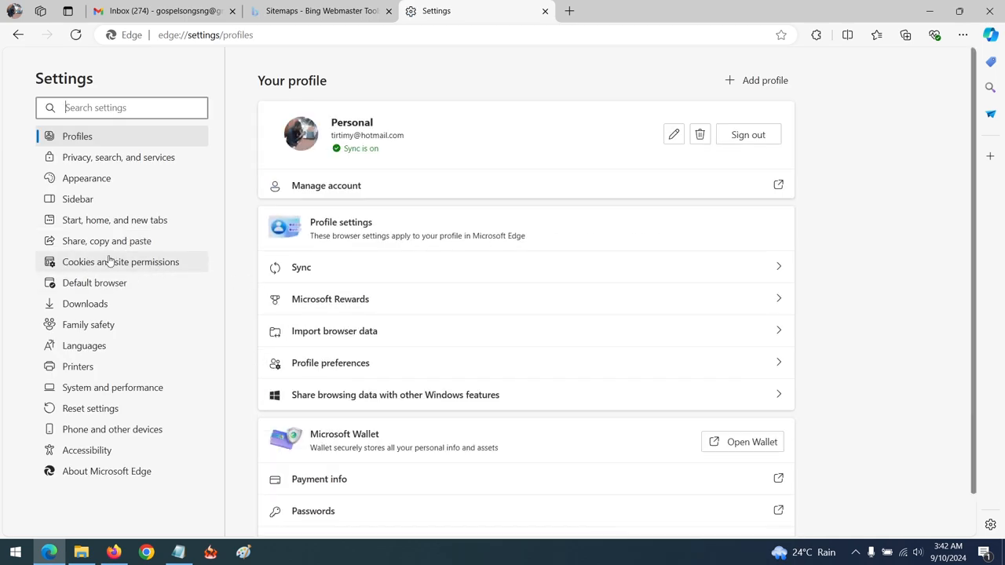
pyautogui.moveTo(151, 282)
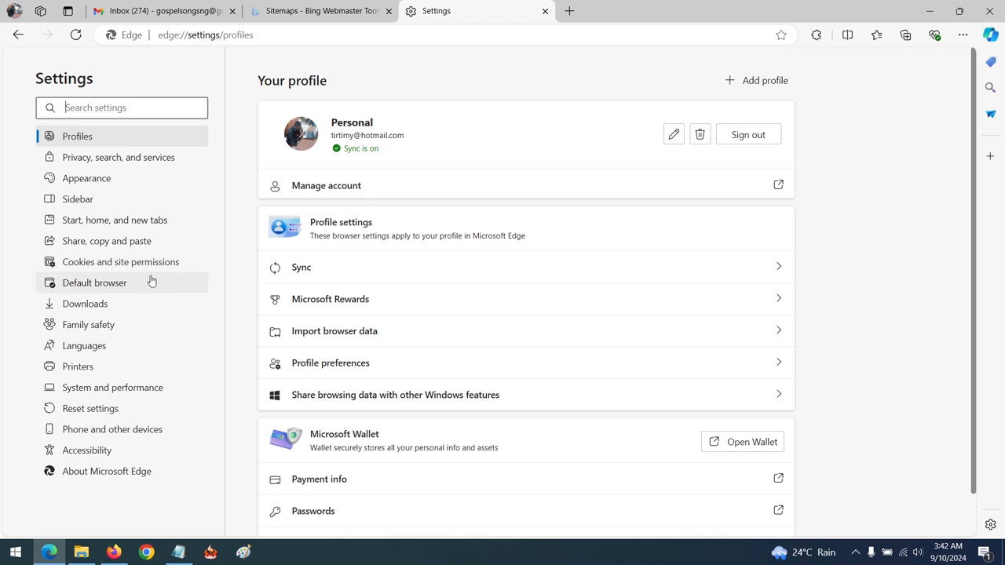
pyautogui.moveTo(119, 261)
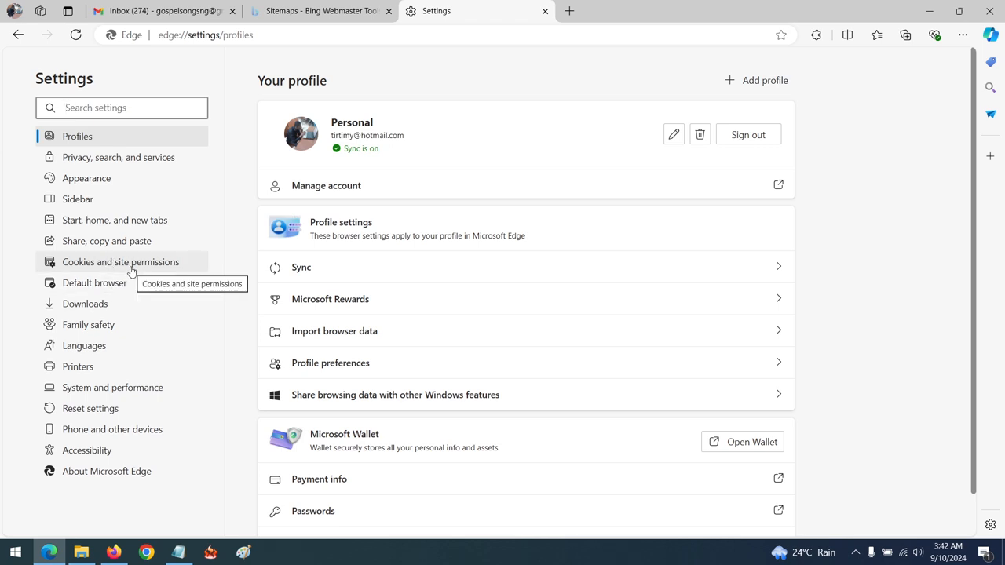
# - Show Cookies and site permissions and scroll the permissions list down to PDF documents
pyautogui.click(119, 260)
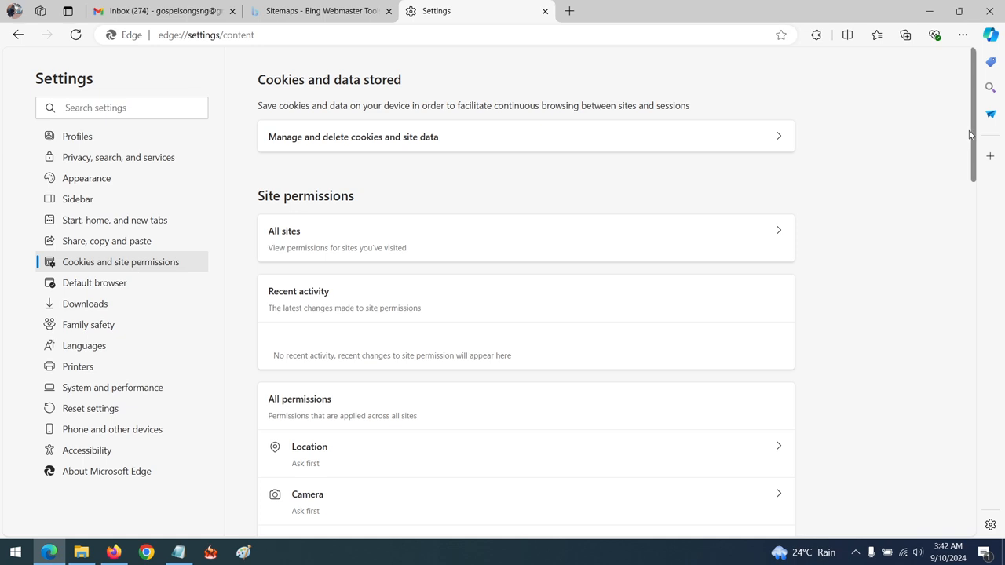
pyautogui.scroll(-3)
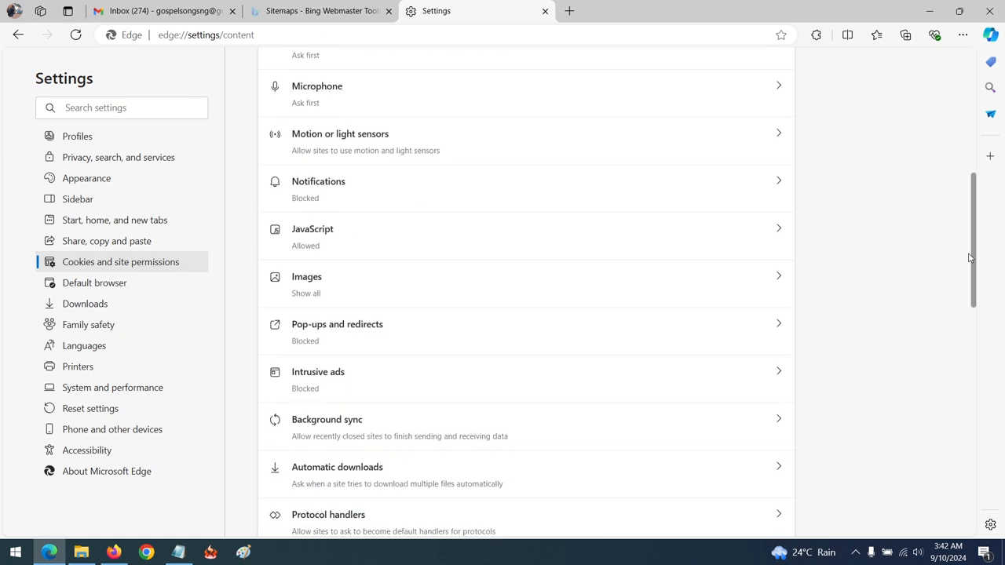
pyautogui.scroll(-3)
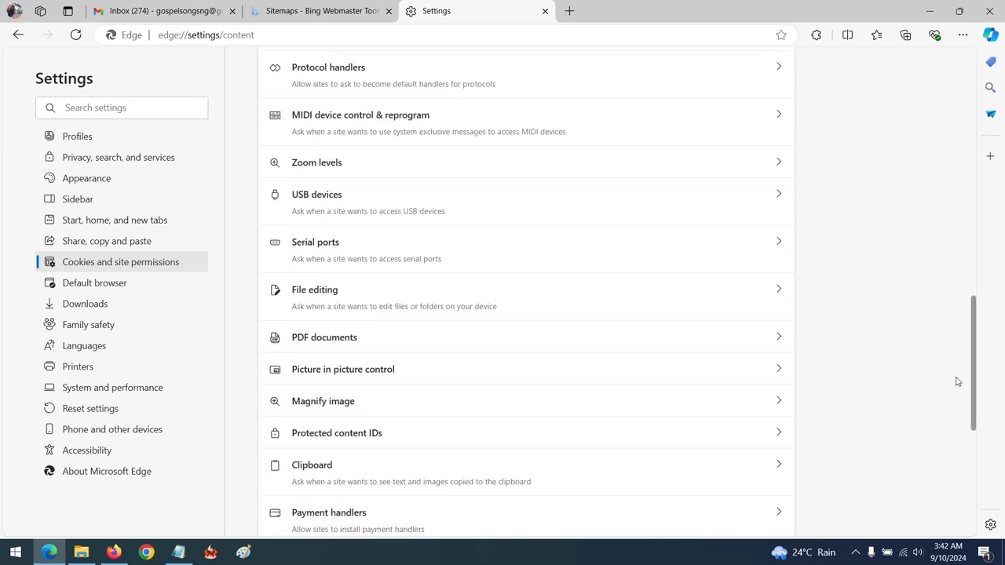
pyautogui.scroll(-3)
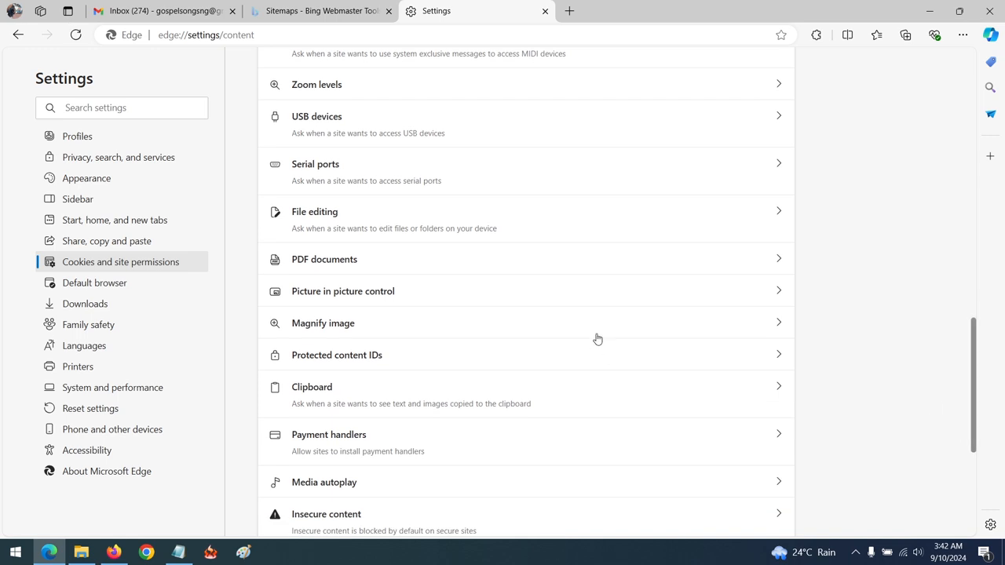
# - In PDF documents settings, switch on 'Always download PDF files'
pyautogui.click(323, 259)
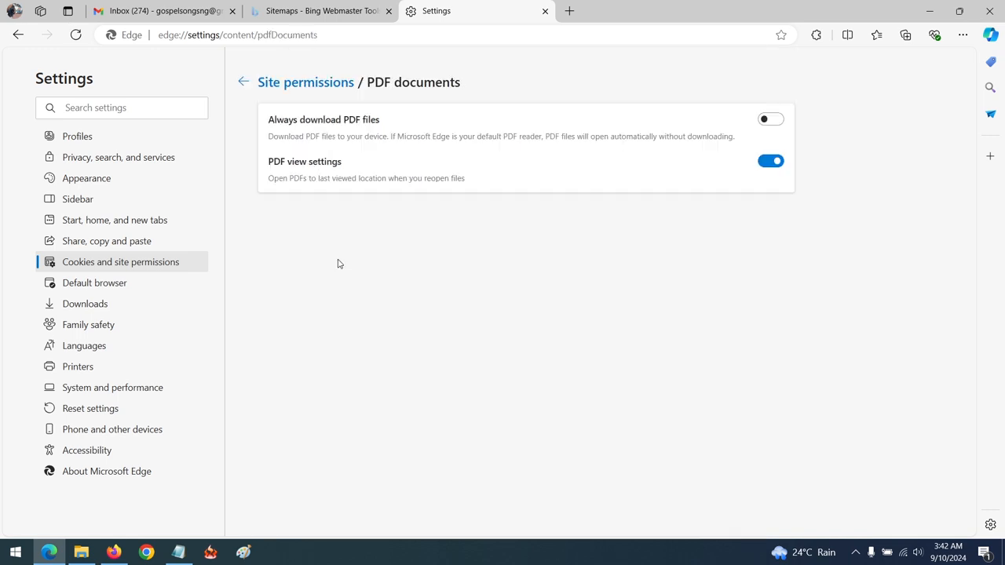
pyautogui.moveTo(362, 194)
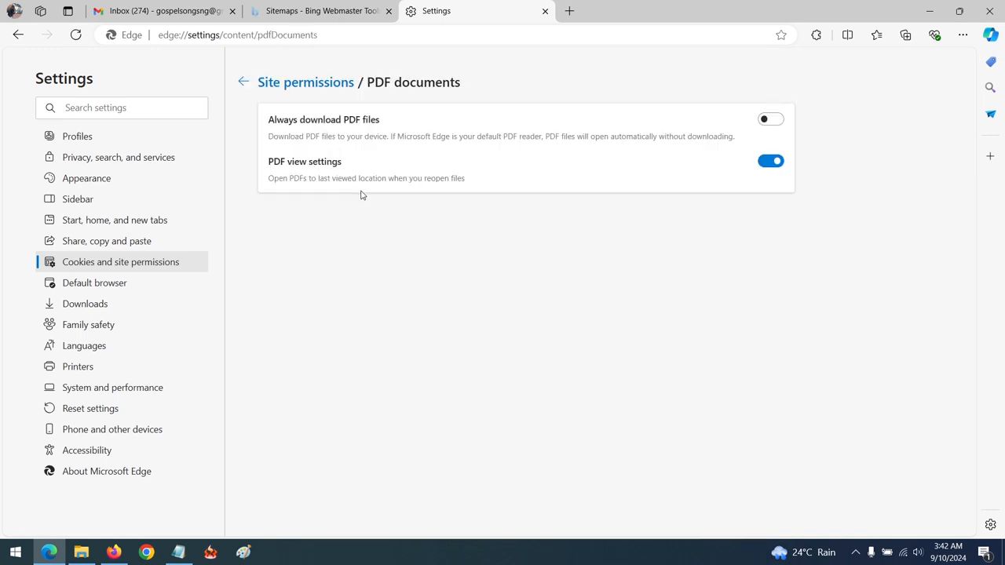
pyautogui.moveTo(313, 188)
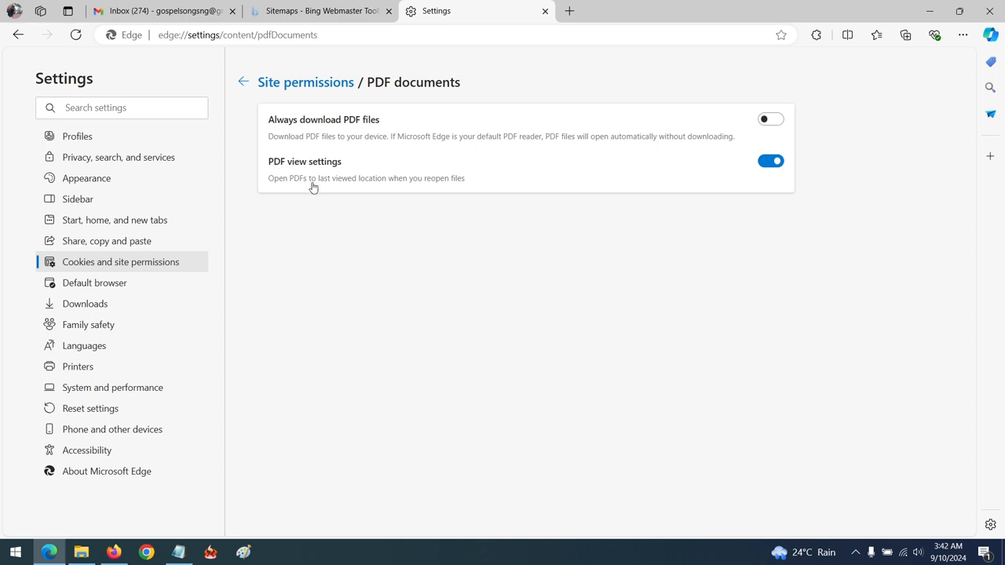
pyautogui.moveTo(458, 179)
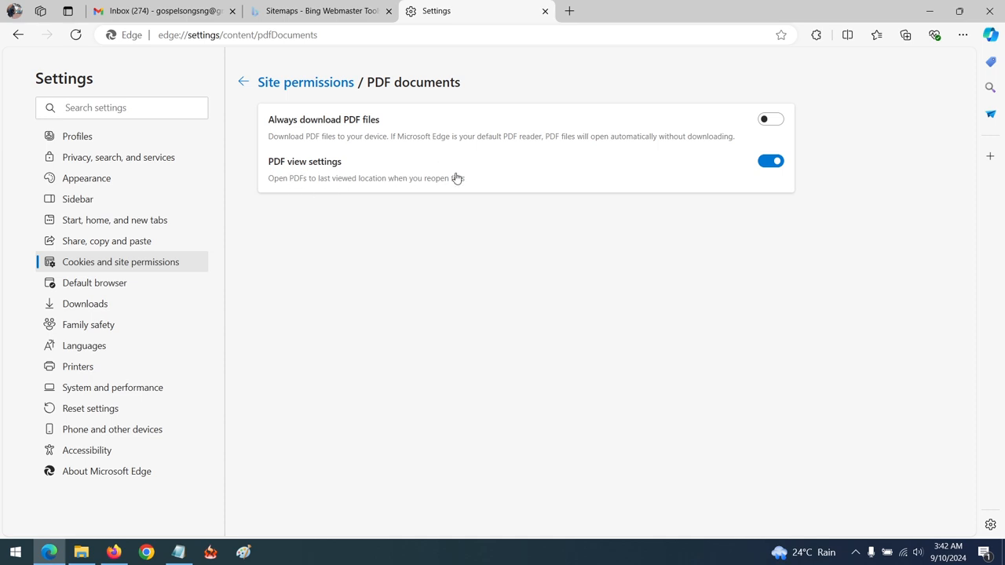
pyautogui.moveTo(745, 174)
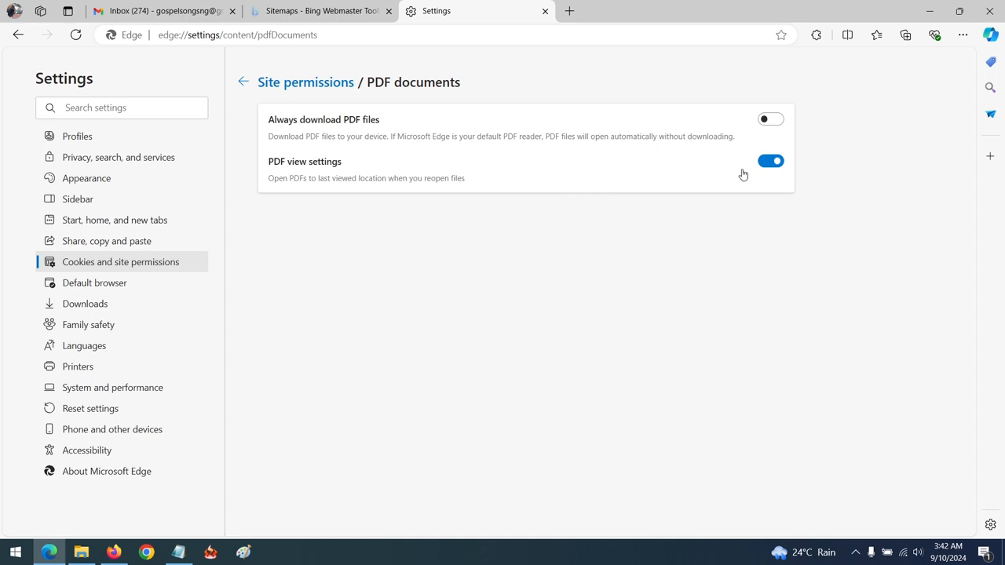
pyautogui.moveTo(355, 190)
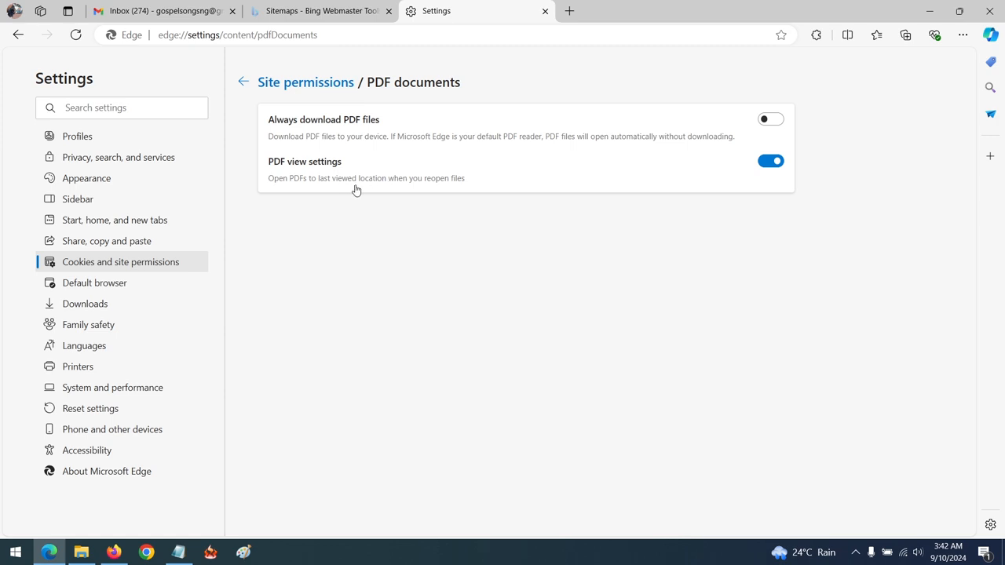
pyautogui.moveTo(330, 130)
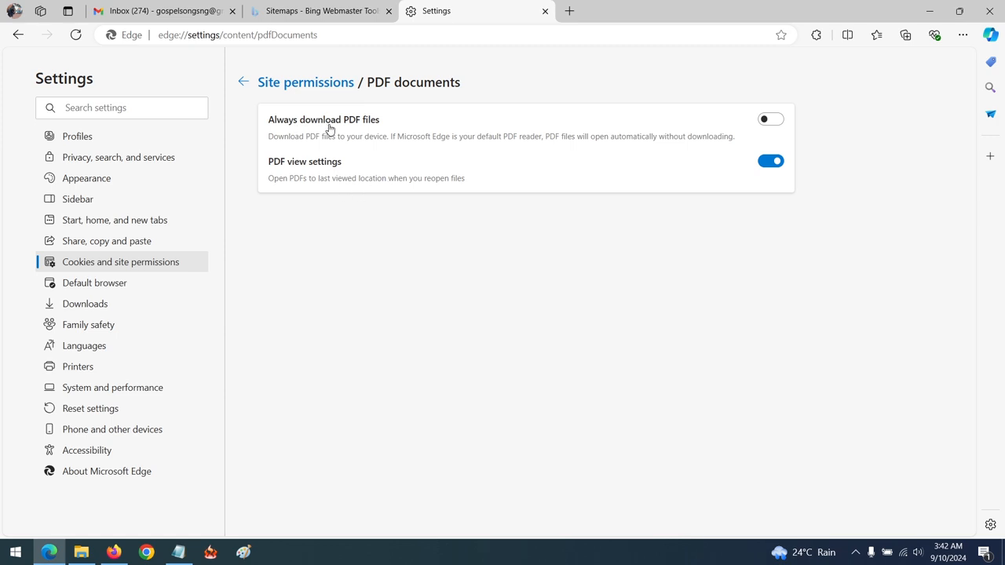
pyautogui.moveTo(334, 151)
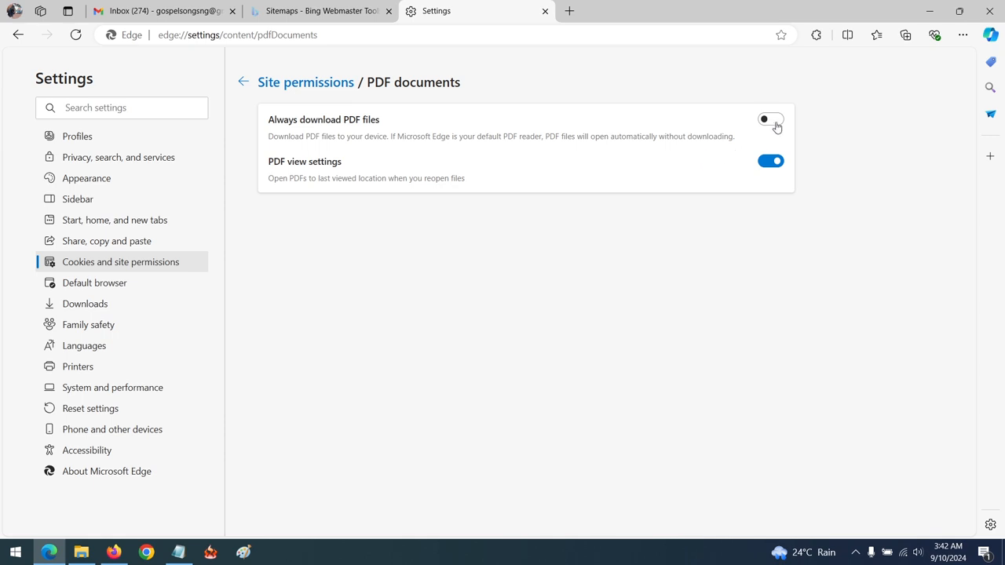
pyautogui.click(770, 119)
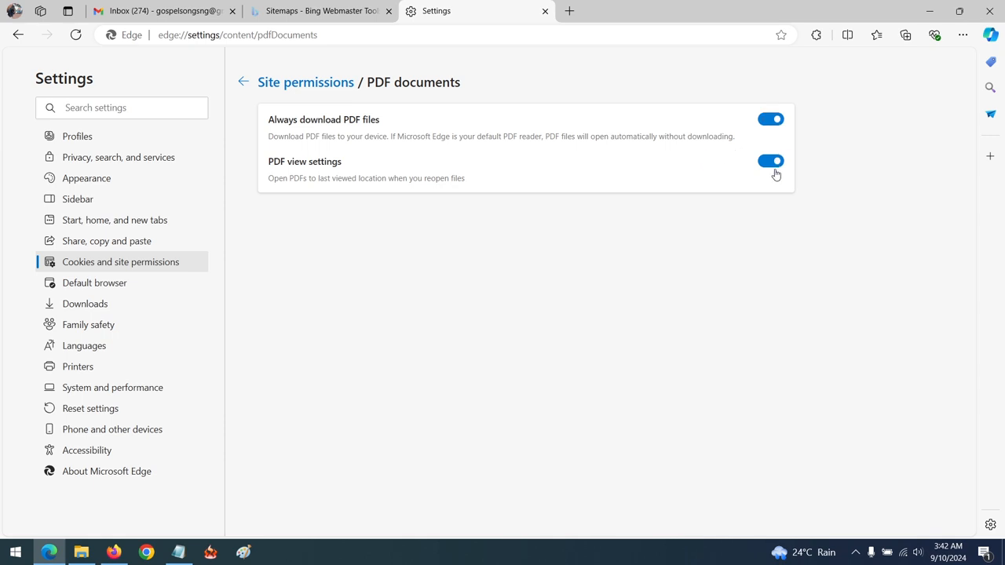
pyautogui.moveTo(477, 146)
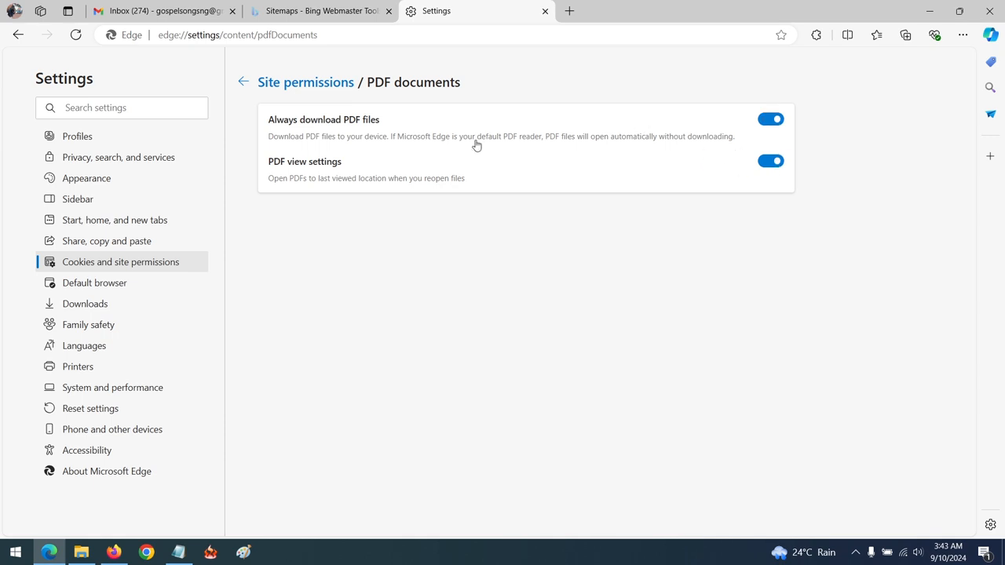